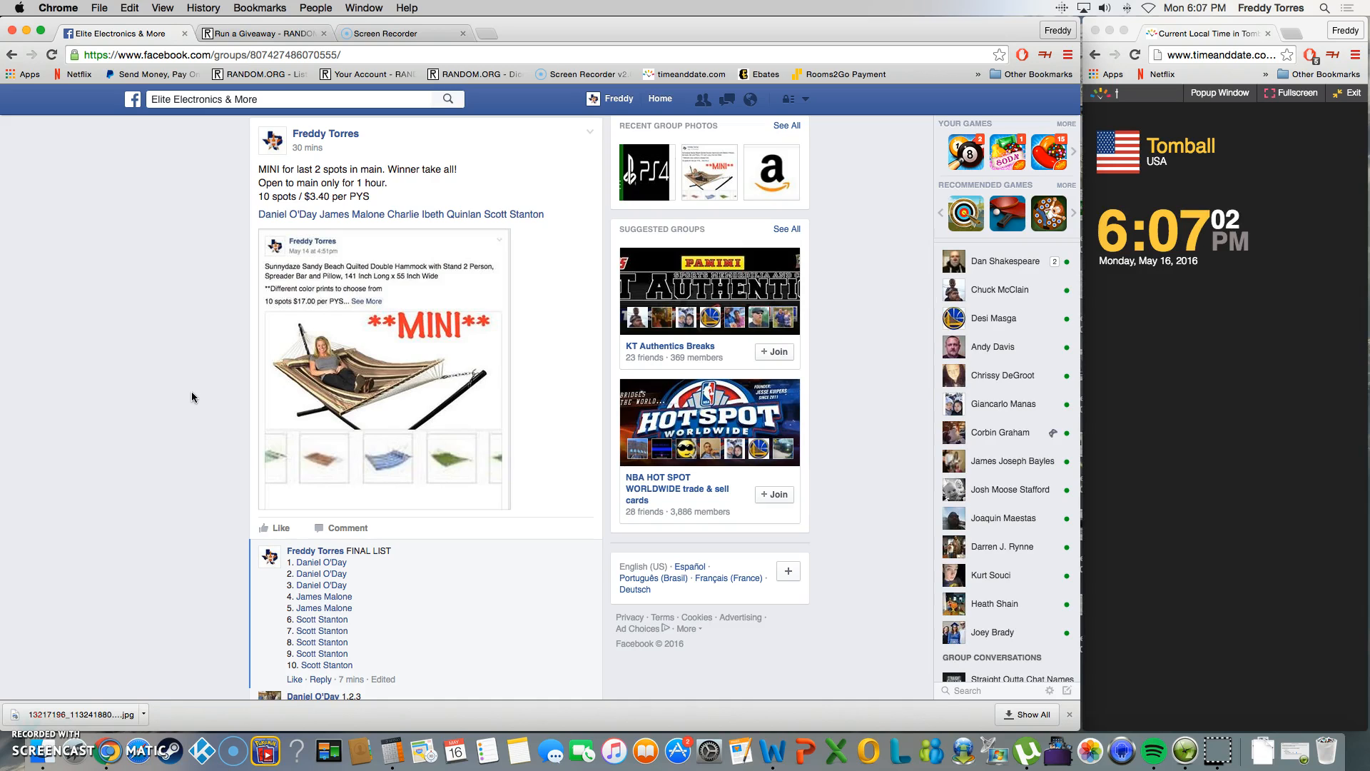
Select the ten-entry FINAL LIST (entries 1–10) in the comment thread and copy it.
scroll("down", 3)
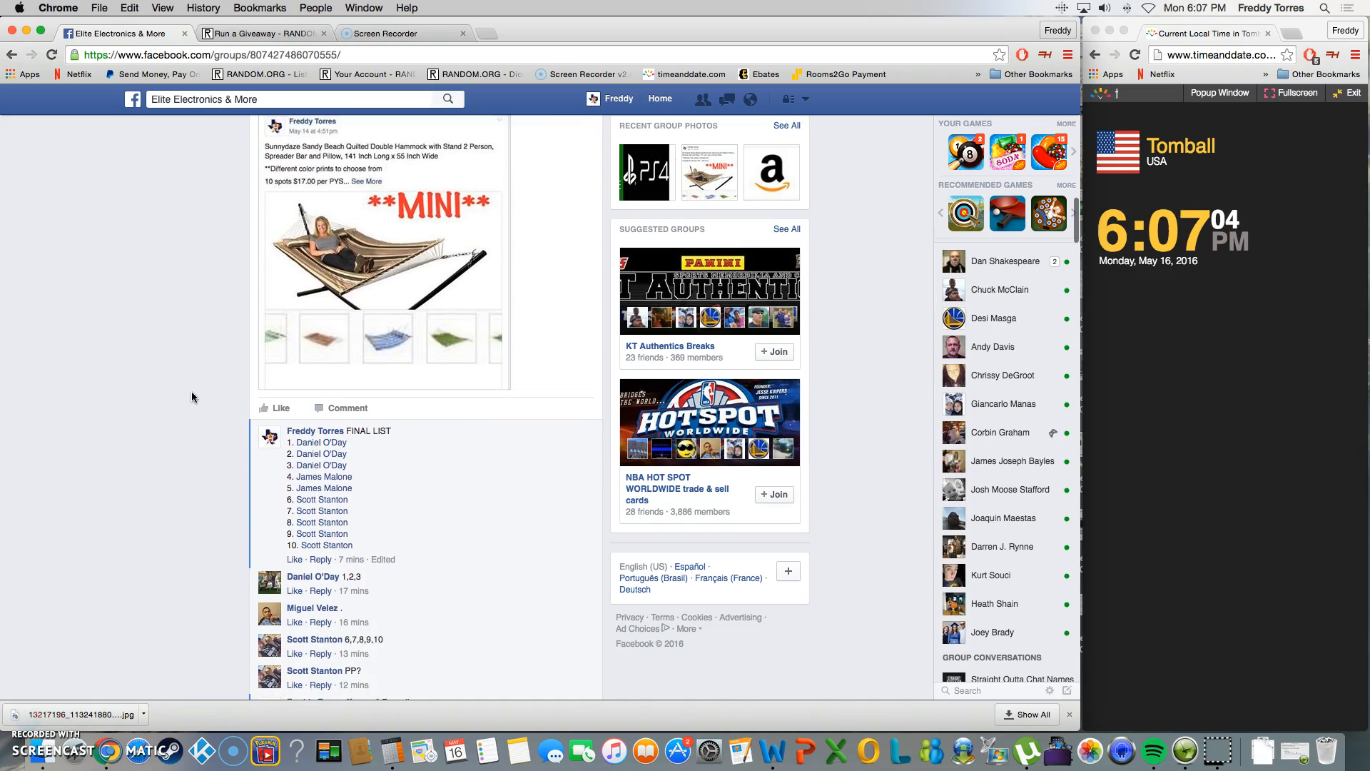
scroll("down", 3)
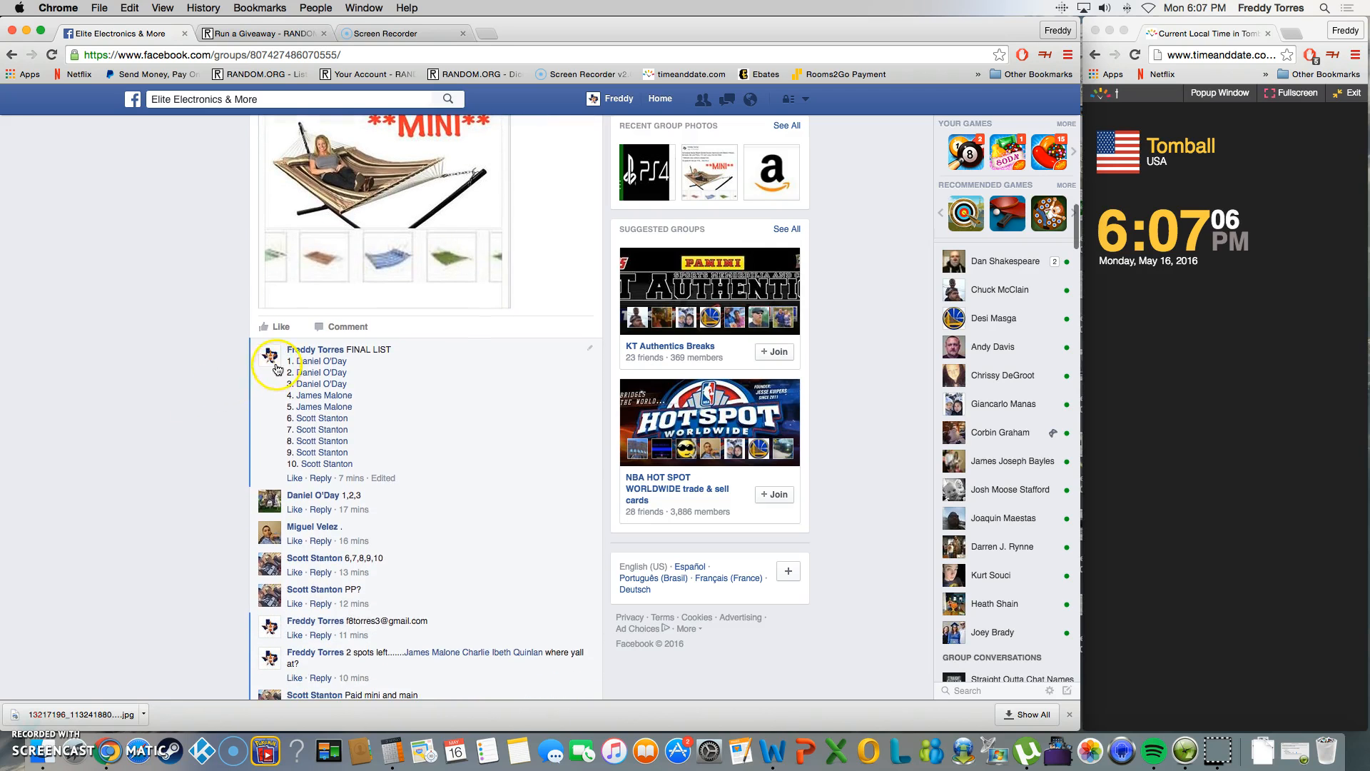
left_click_drag(278, 361, 355, 463)
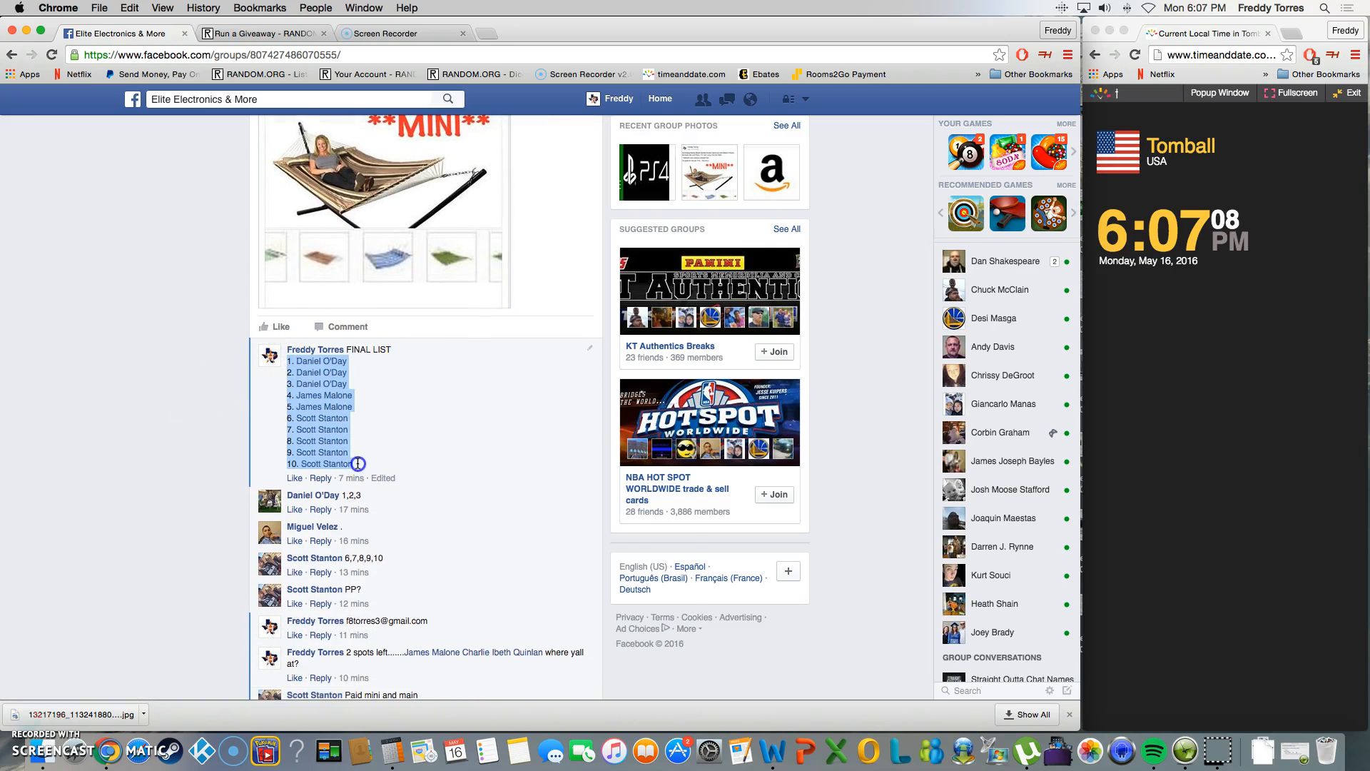
right_click(355, 462)
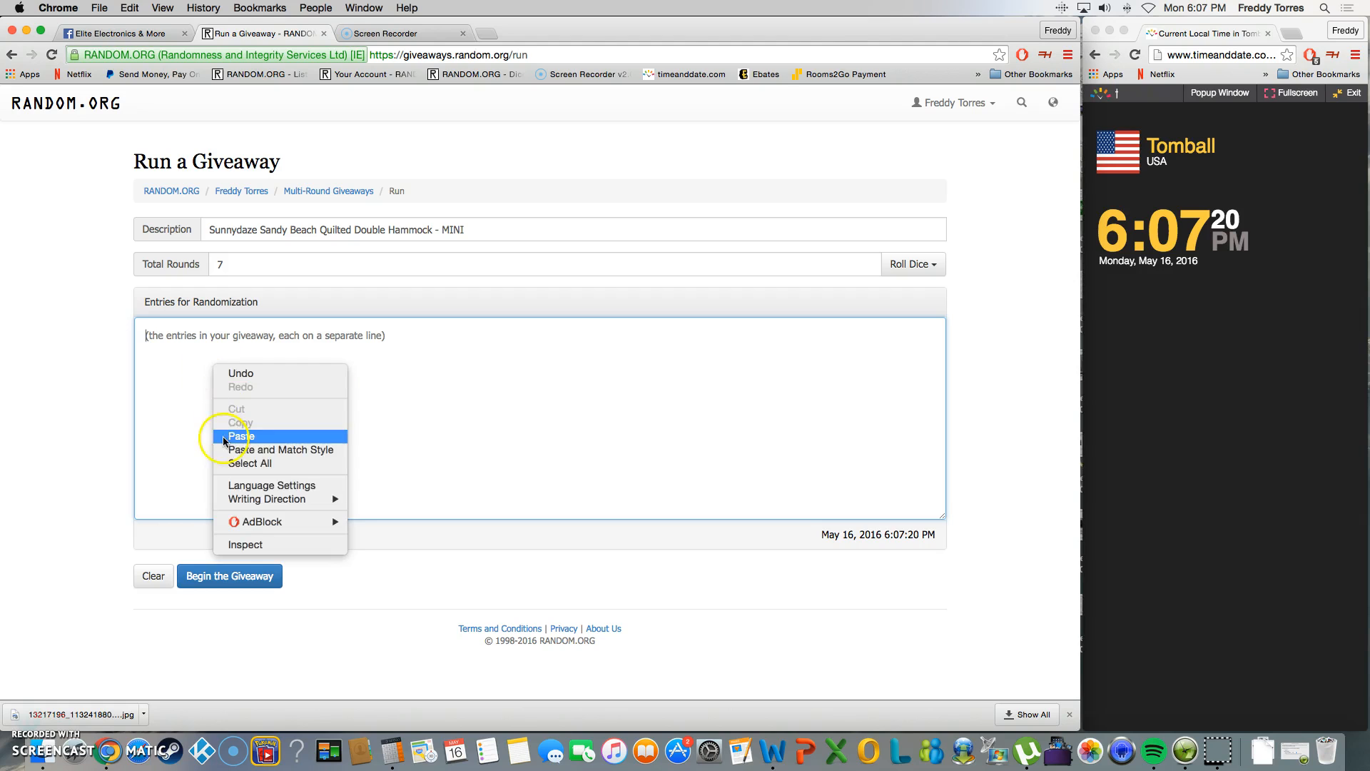
Paste the ten entries into Entries for Randomization and begin the seven-round giveaway.
left_click(240, 437)
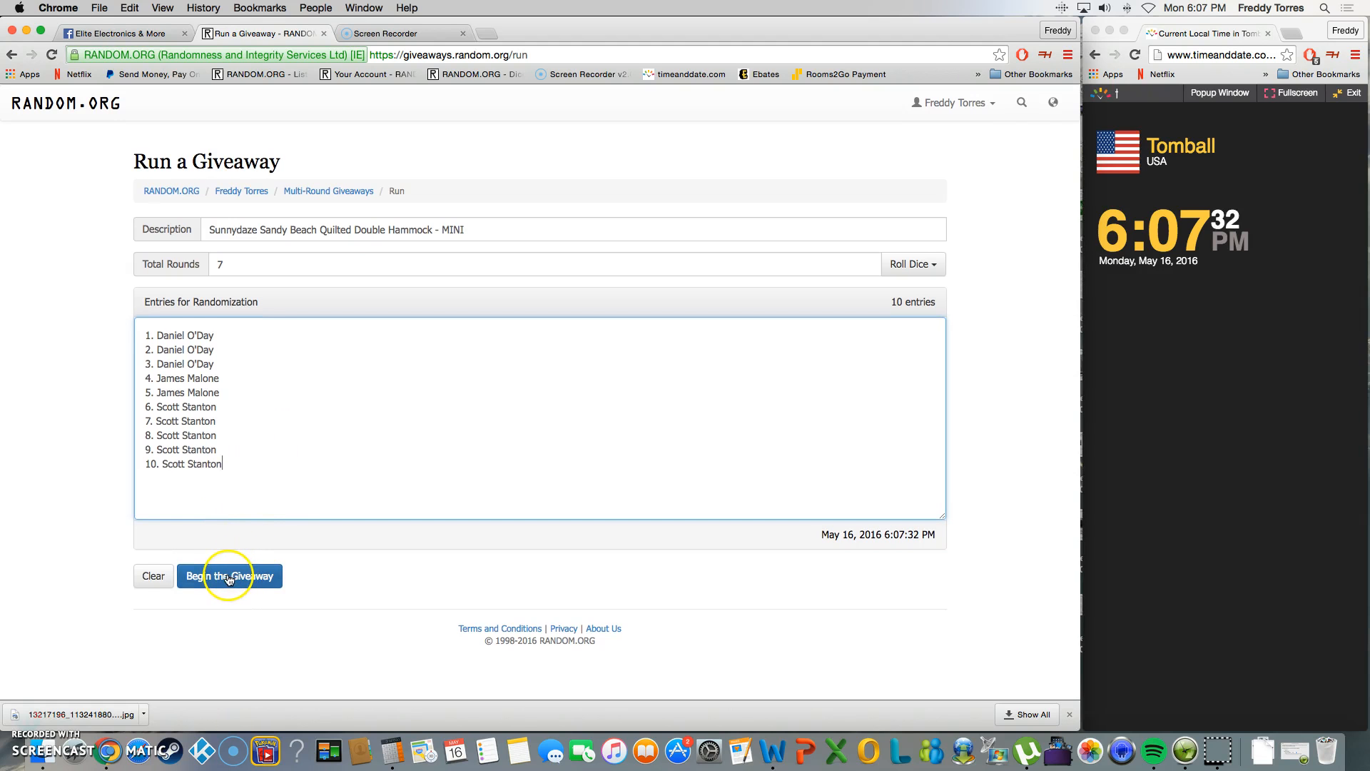
left_click(229, 575)
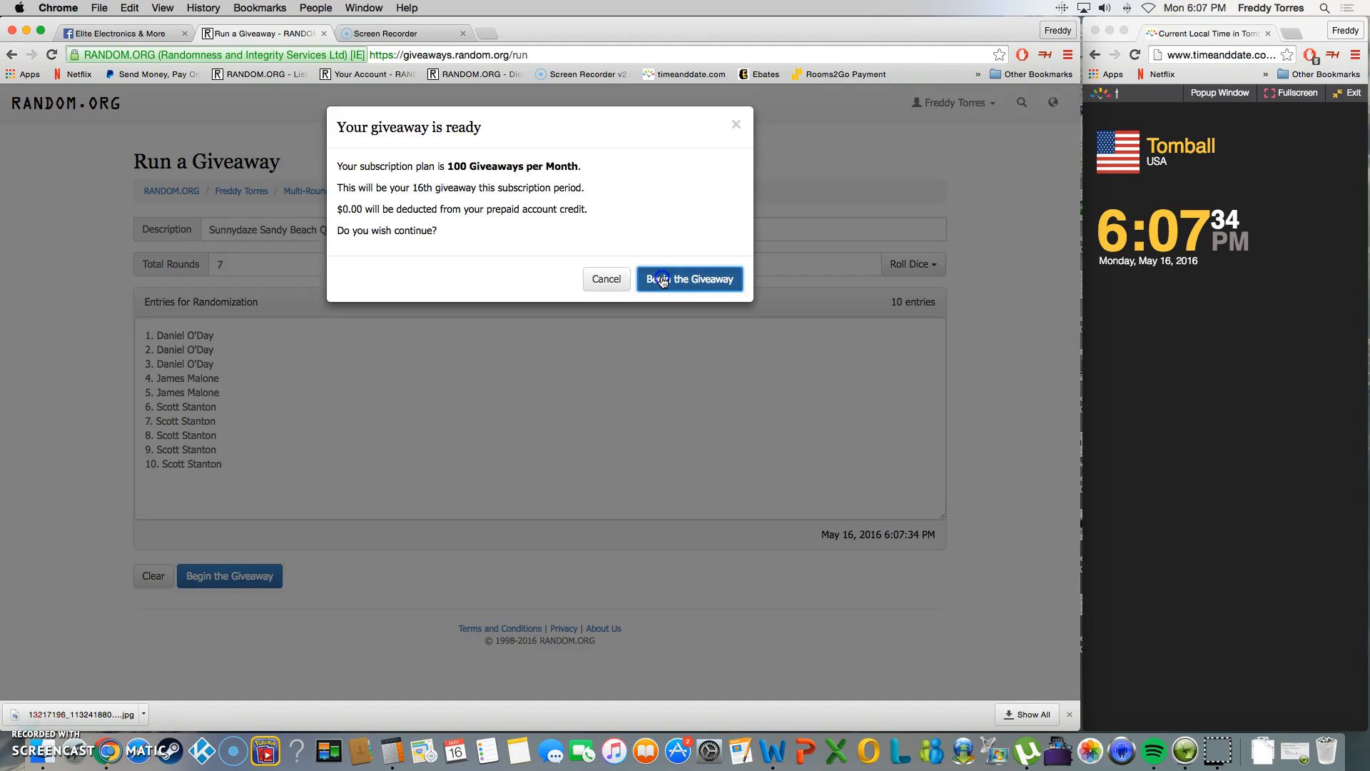
Confirm the giveaway and run the rounds through to the final round's winner.
left_click(688, 278)
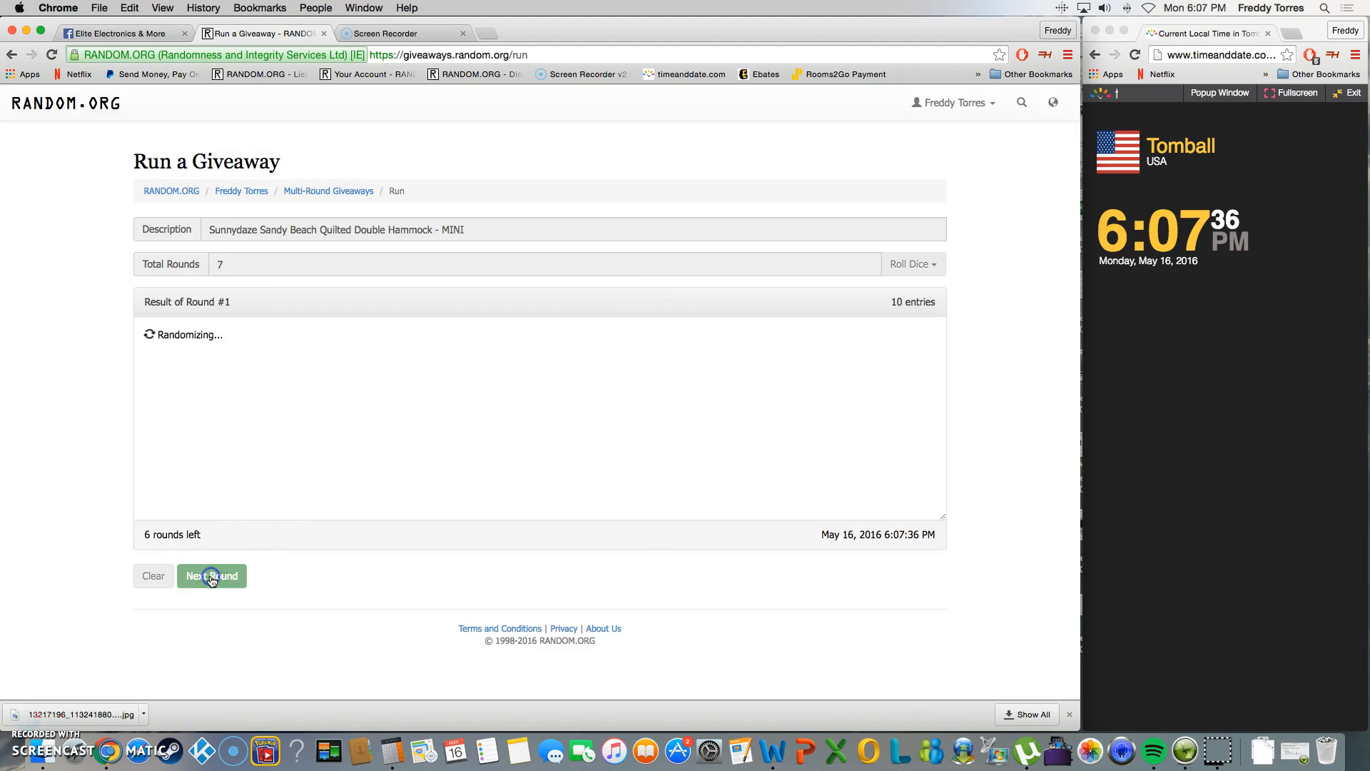
left_click(212, 575)
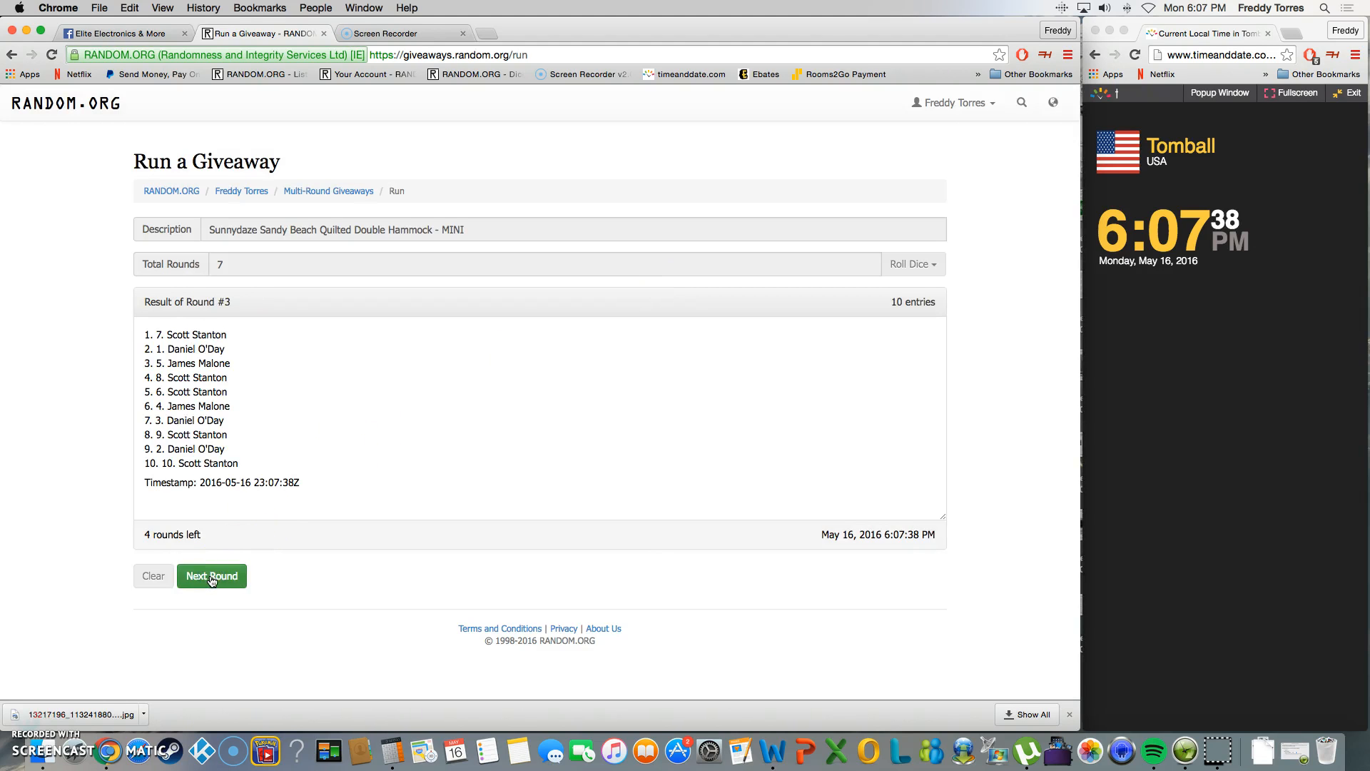
left_click(211, 575)
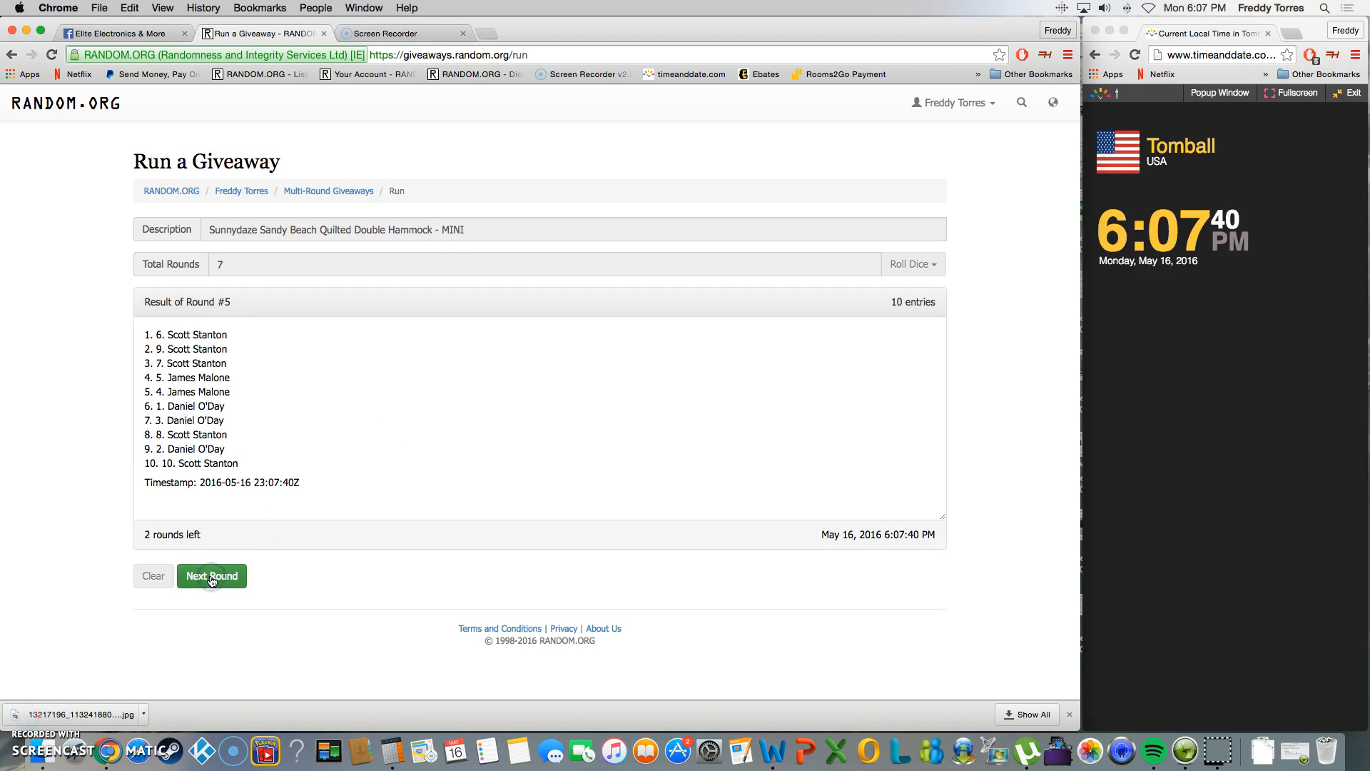
left_click(212, 575)
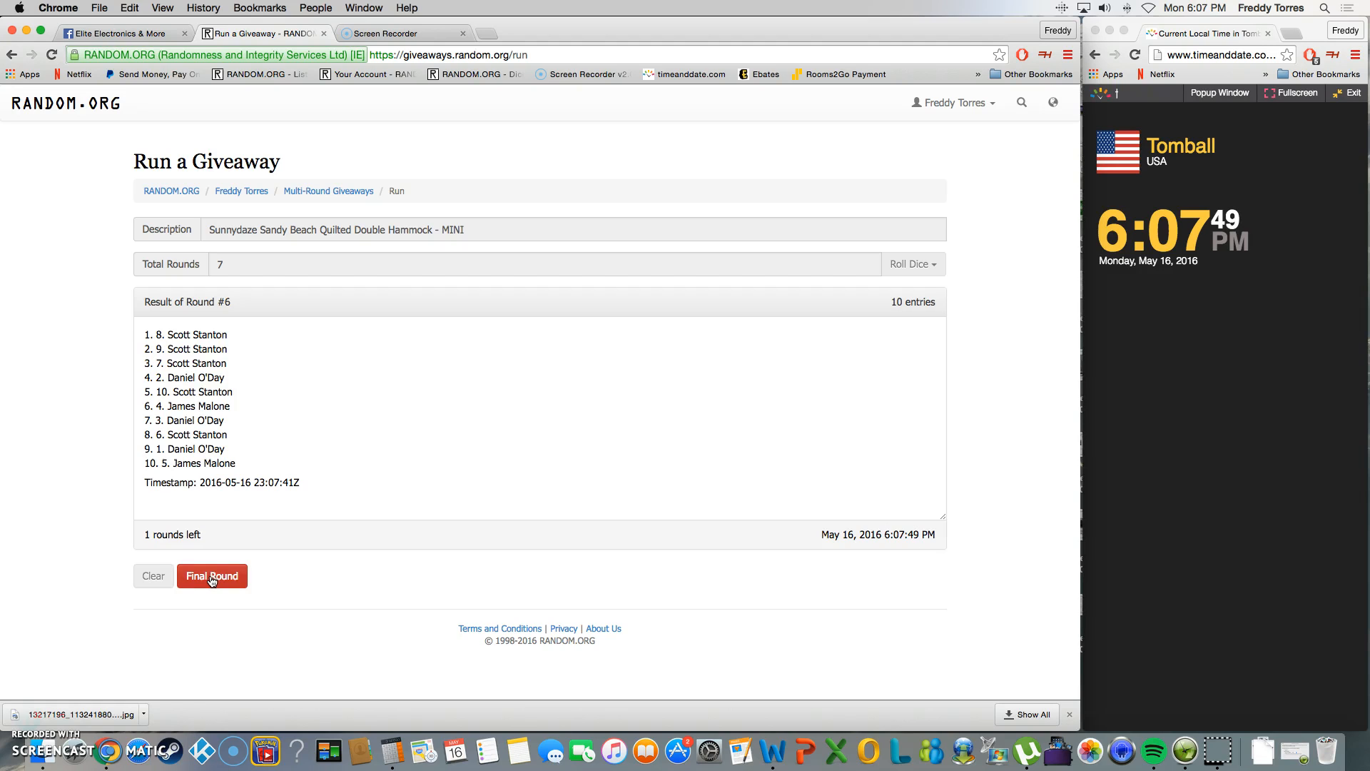
left_click(211, 575)
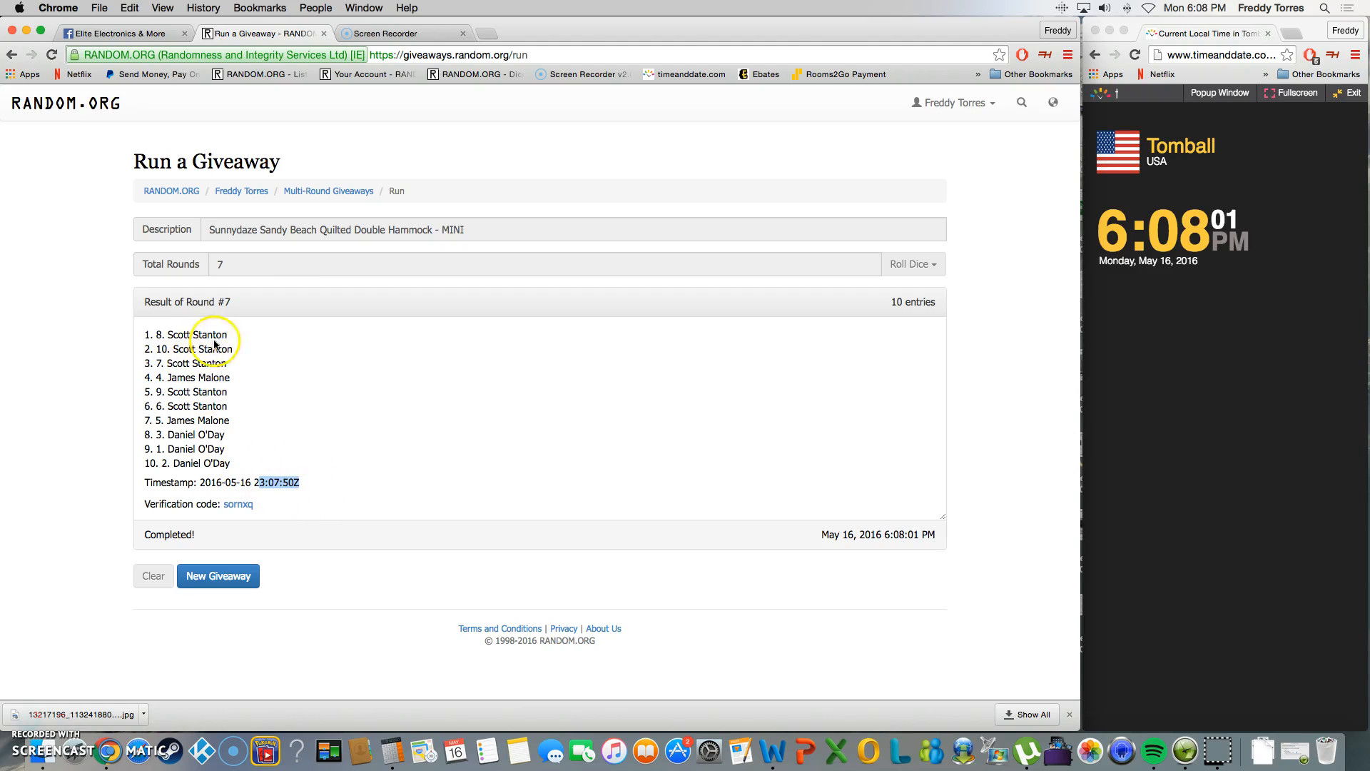
Post a 'done' comment in the Facebook group thread.
left_click(123, 33)
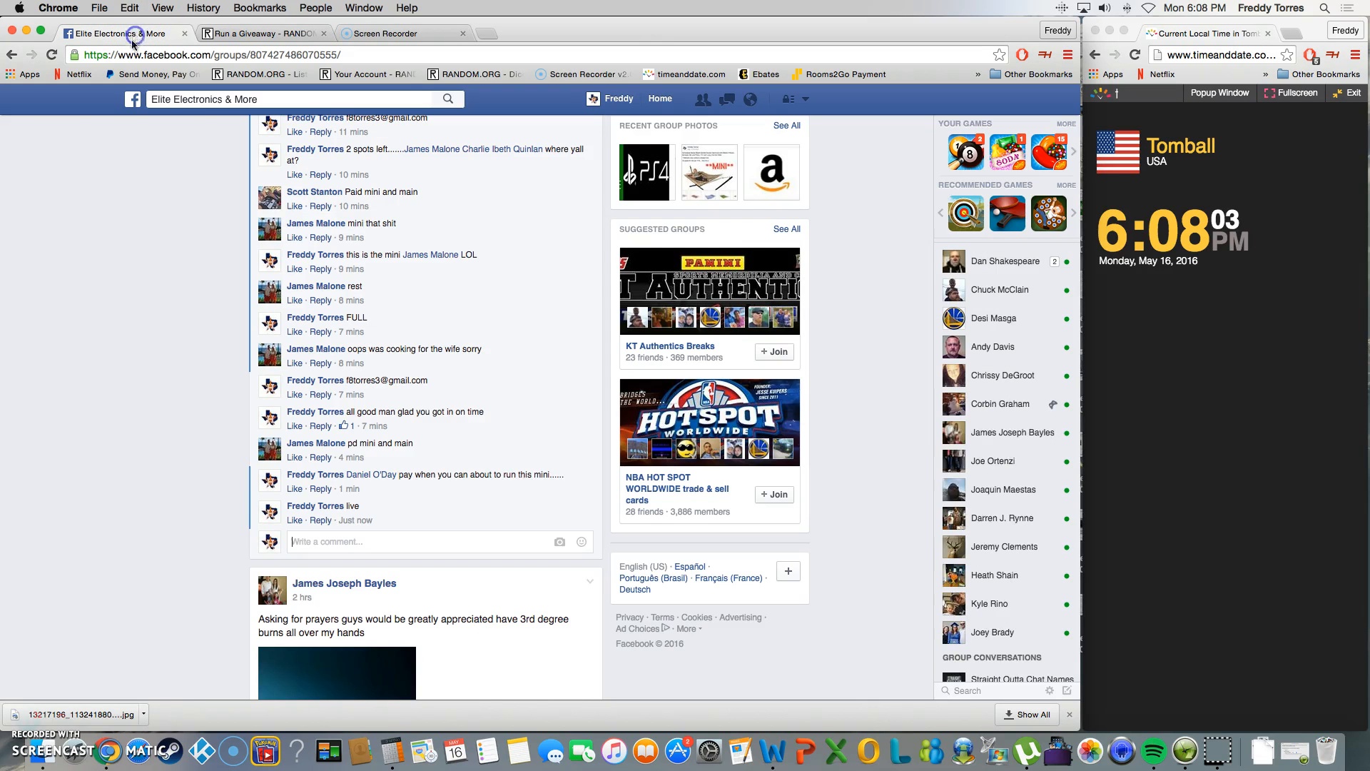
type("d")
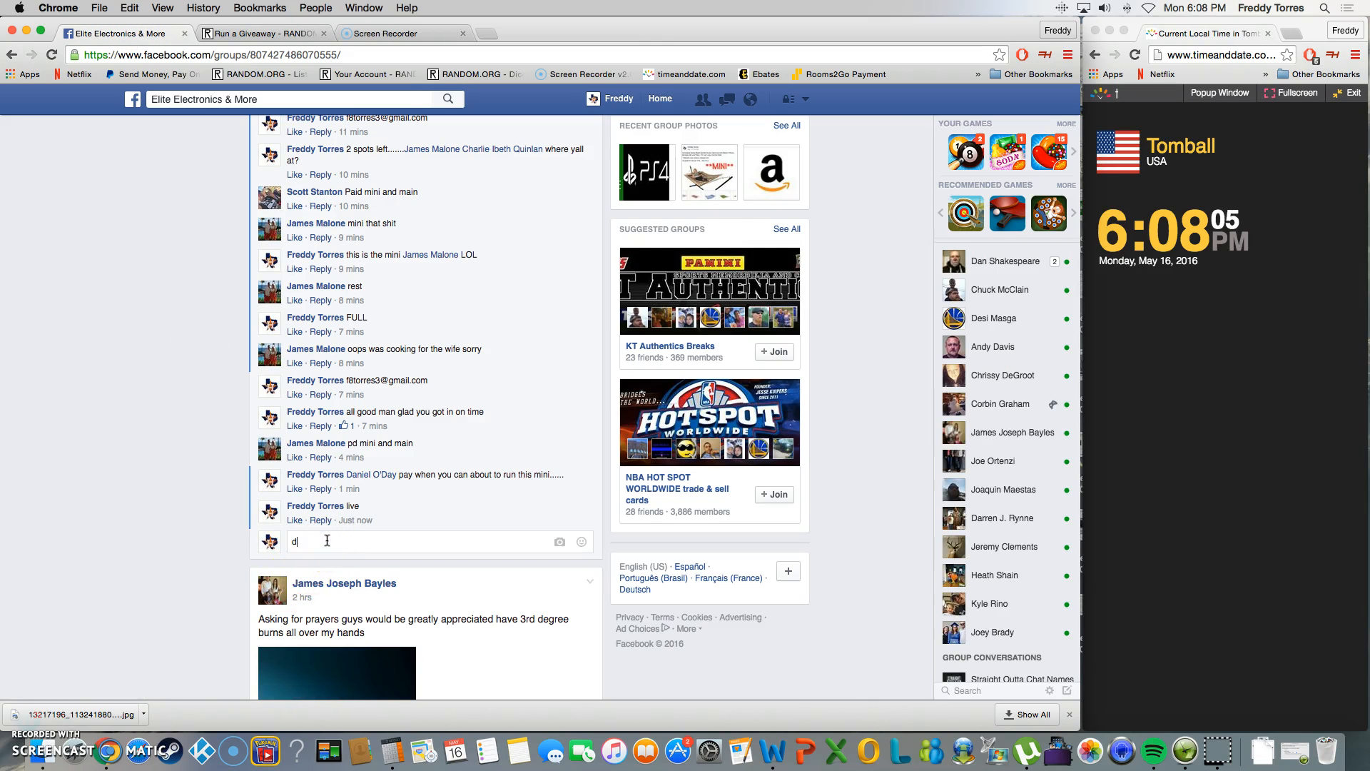
key("Return")
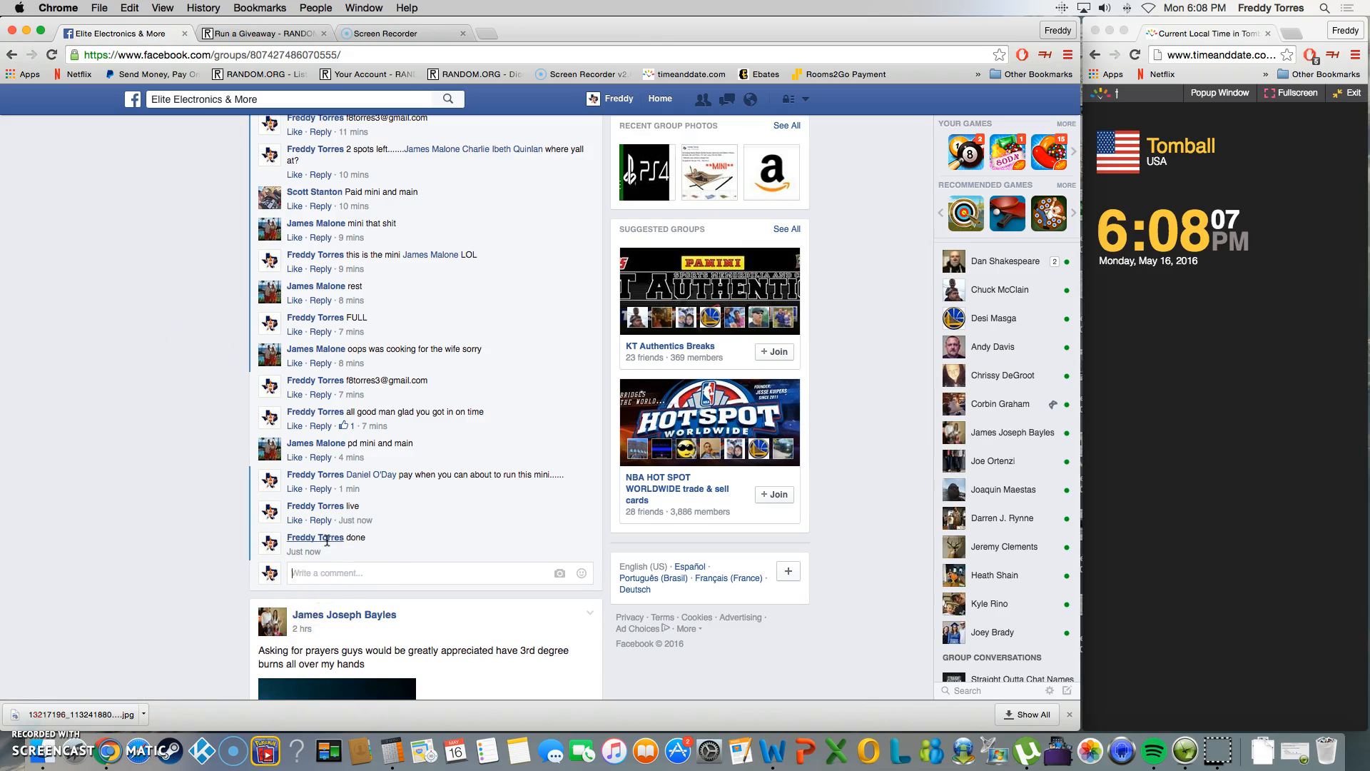